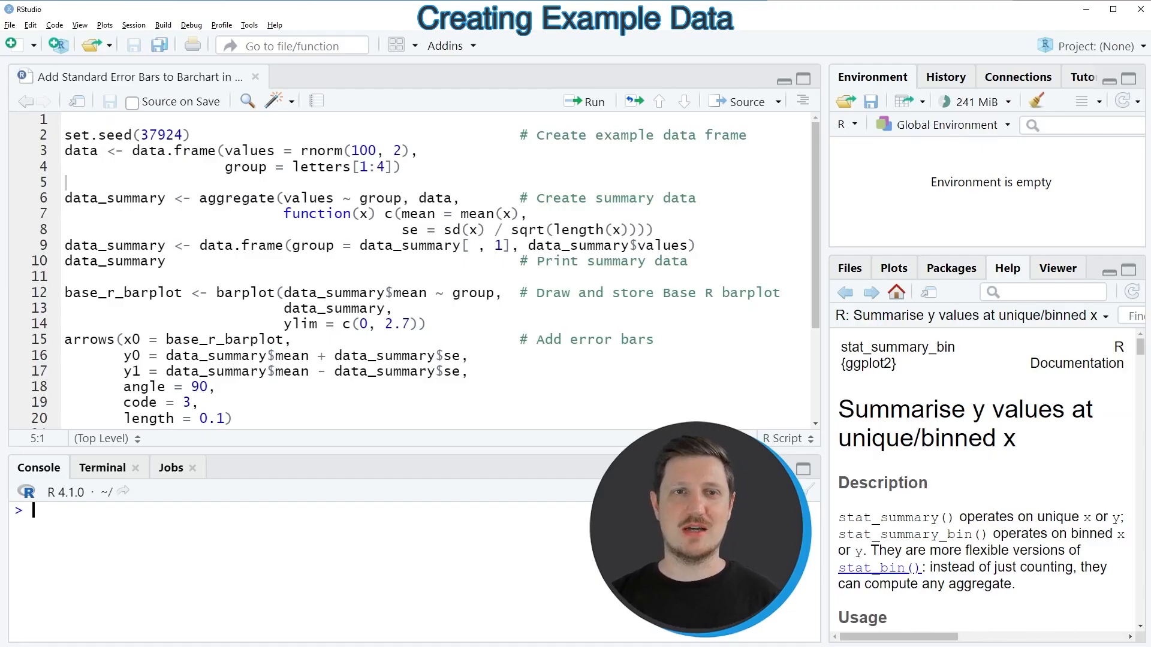
Step: Run the set.seed and data.frame lines to create the 100-row example data frame
left_click(133, 167)
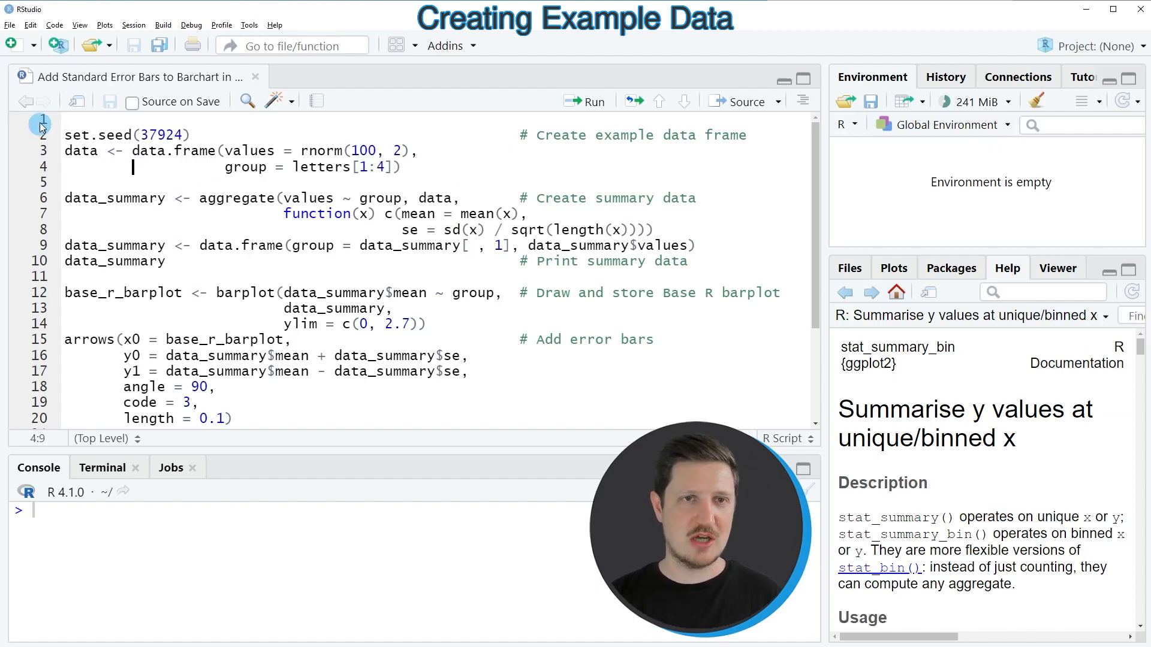
left_click_drag(42, 125, 43, 181)
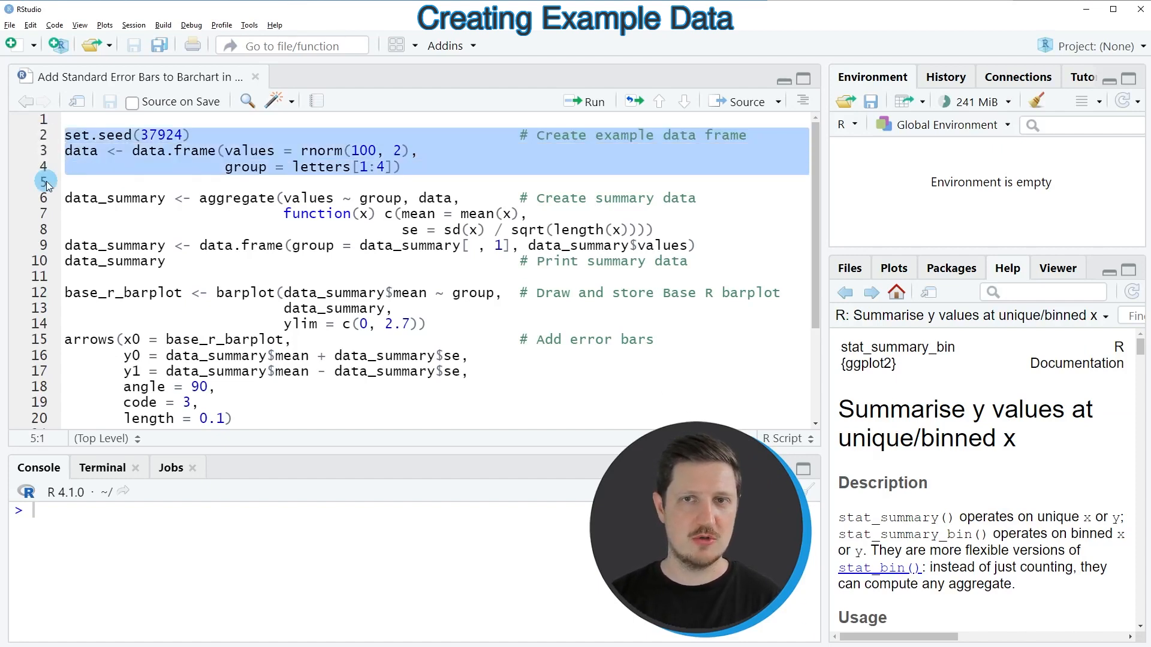
left_click(591, 101)
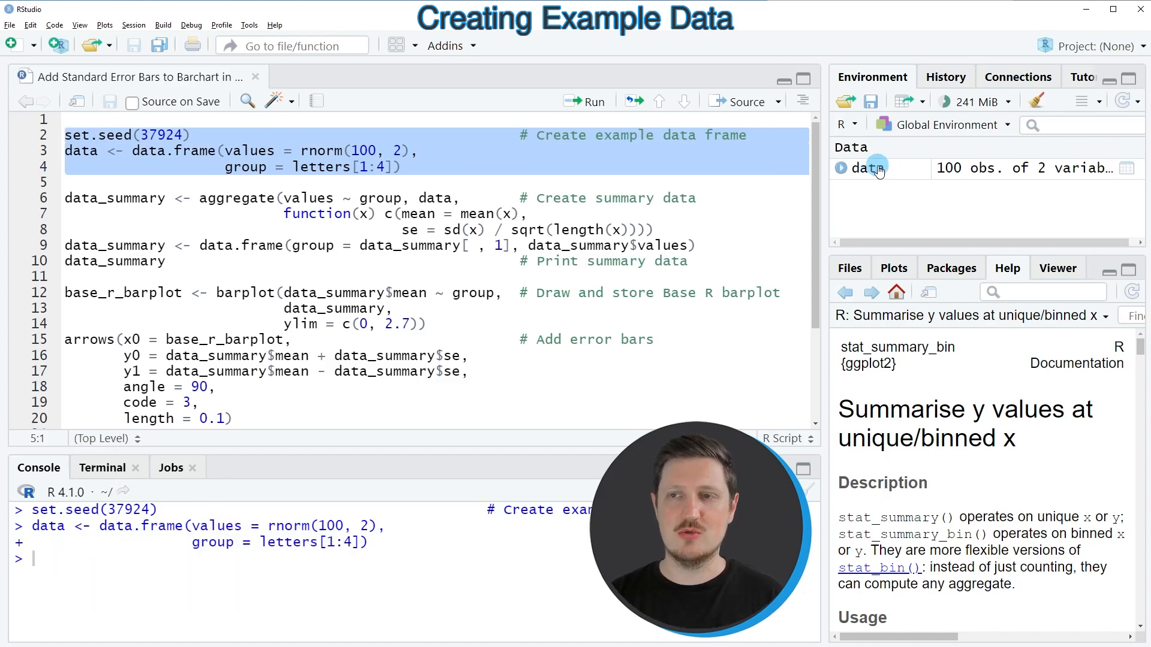
mouse_move(868, 168)
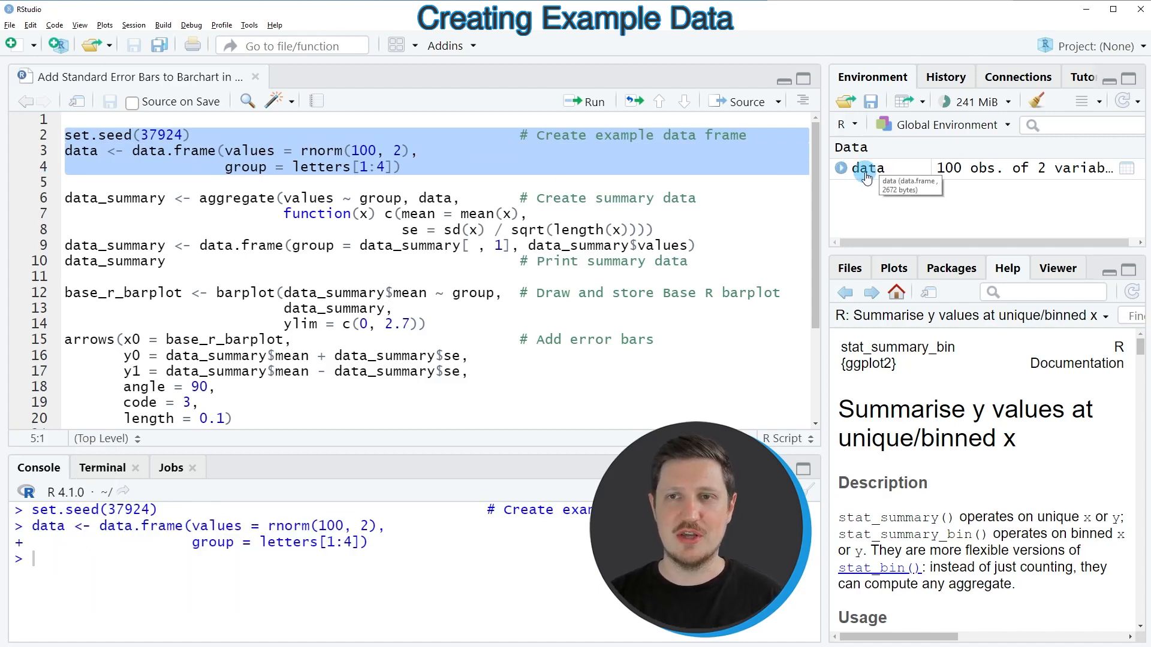
Step: Open the data object from the Environment pane in the data viewer
left_click(866, 167)
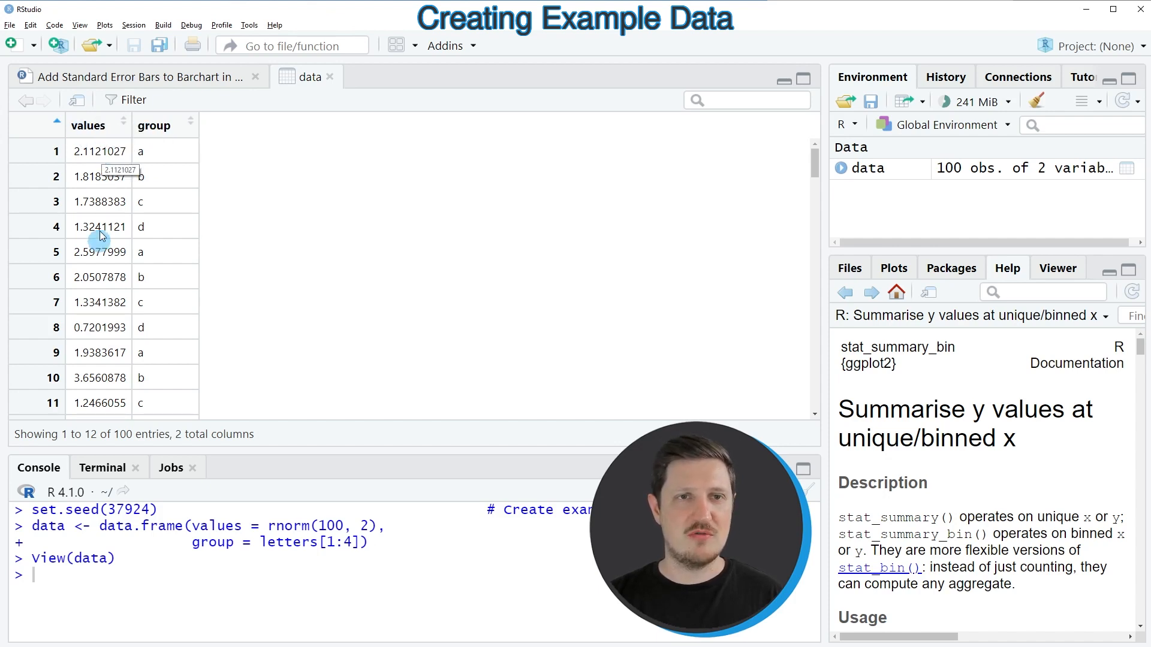
mouse_move(105, 292)
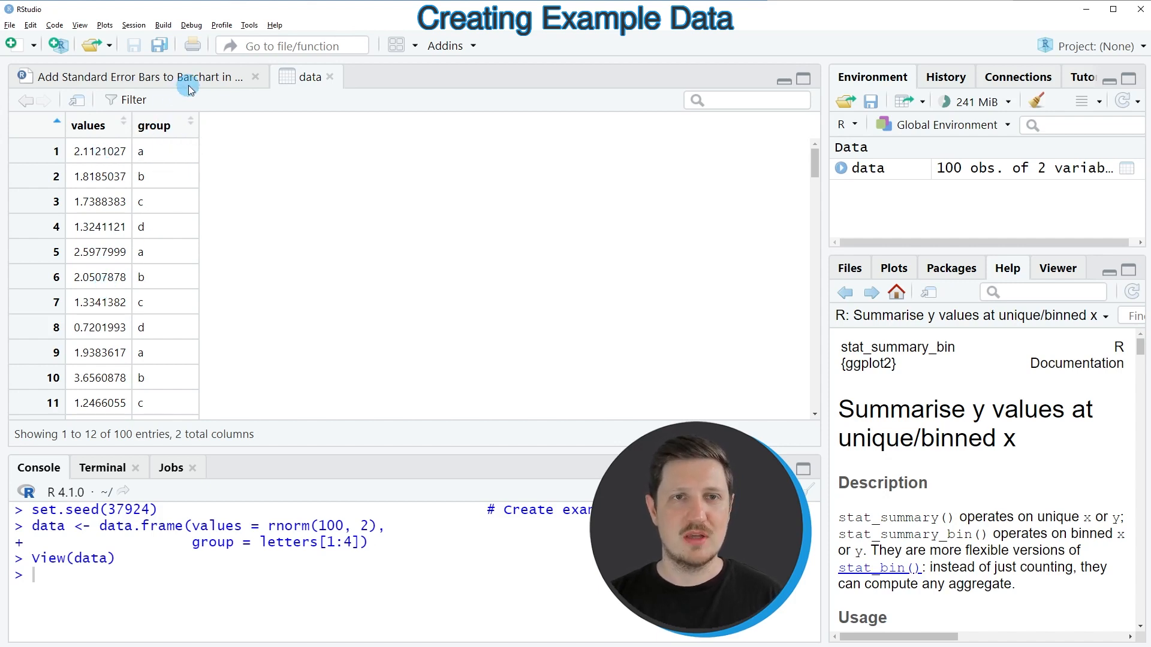
Step: Run the script lines computing per-group mean and standard error, then print data_summary
left_click(124, 76)
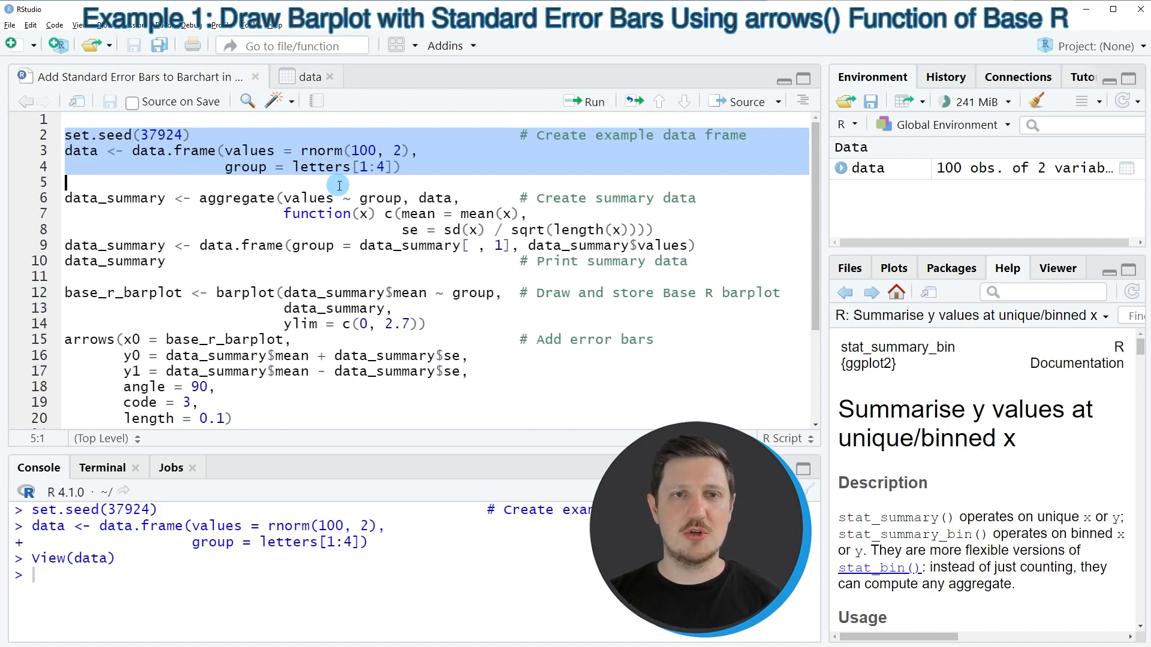
left_click(298, 199)
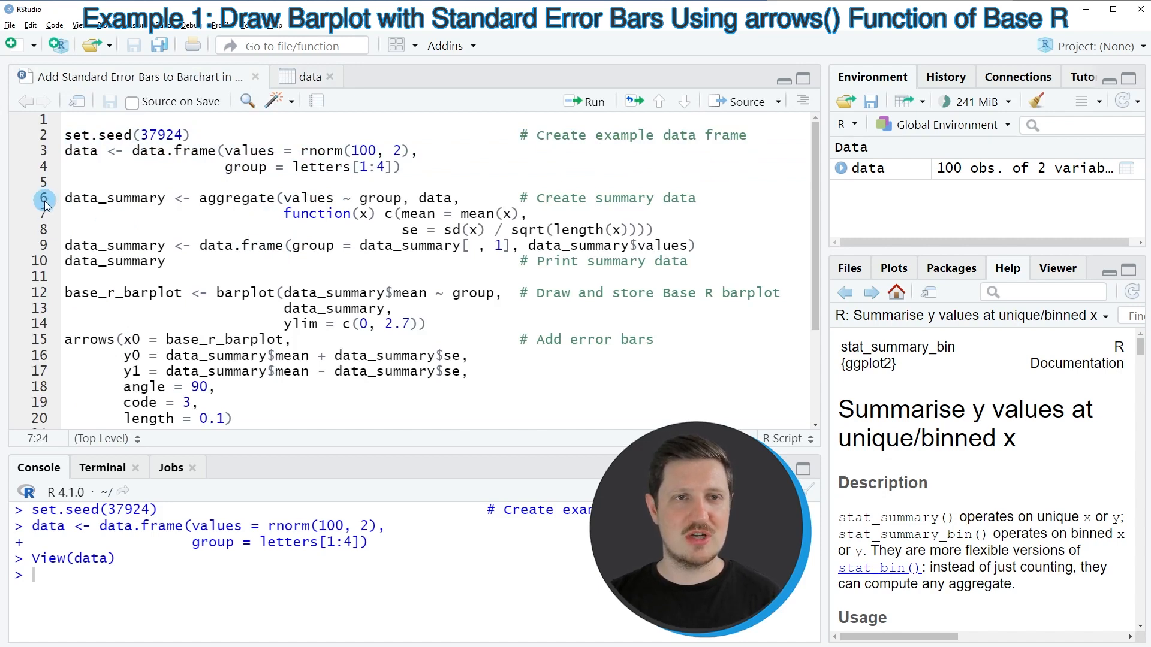
left_click_drag(64, 197, 655, 229)
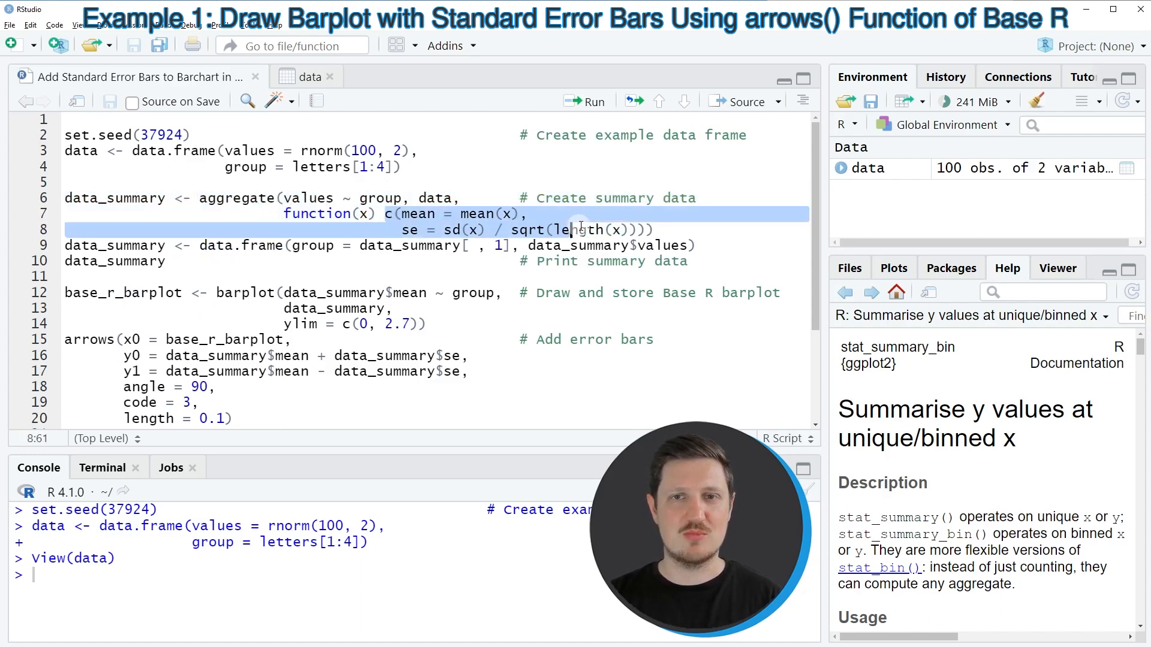
left_click(475, 230)
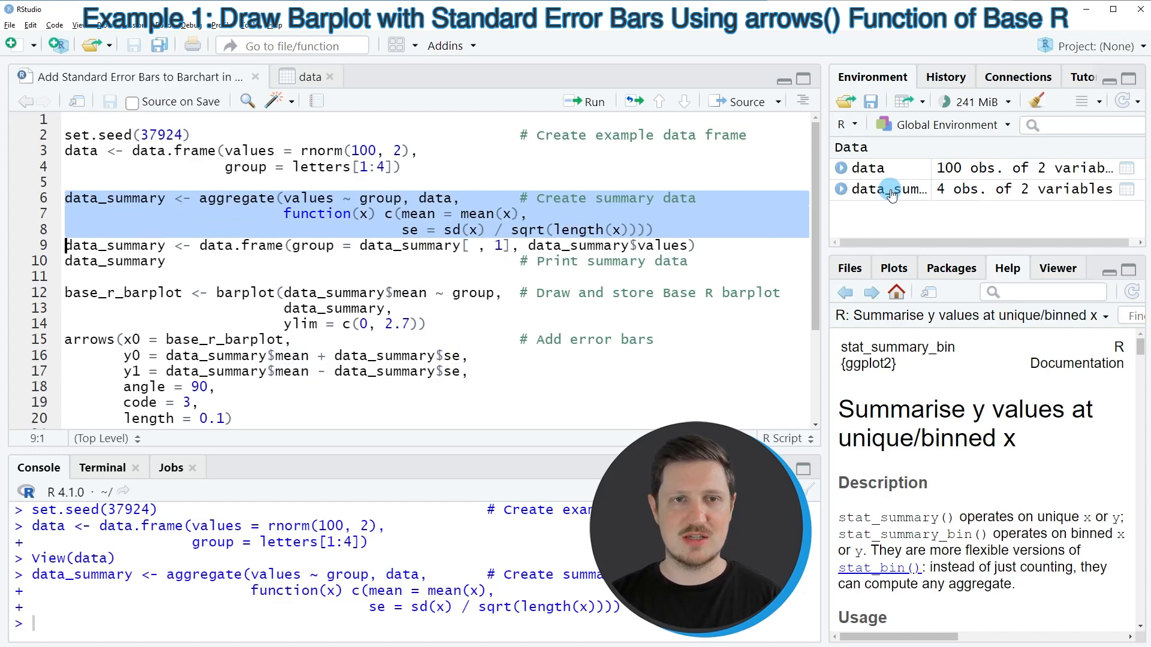
left_click(367, 245)
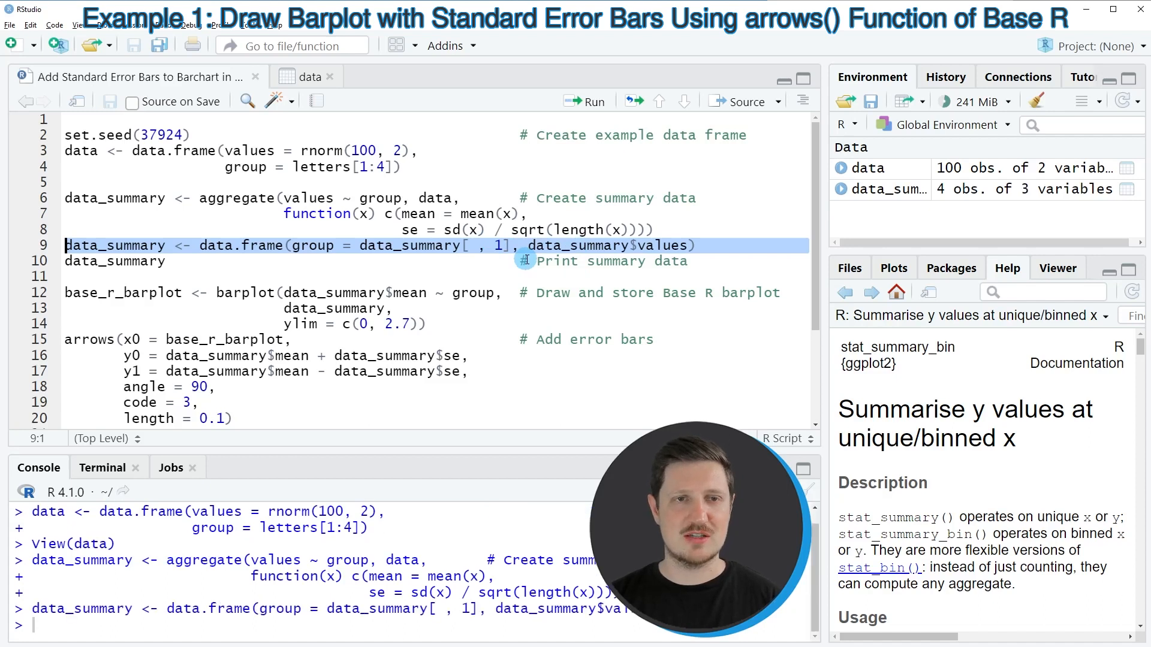
left_click(114, 261)
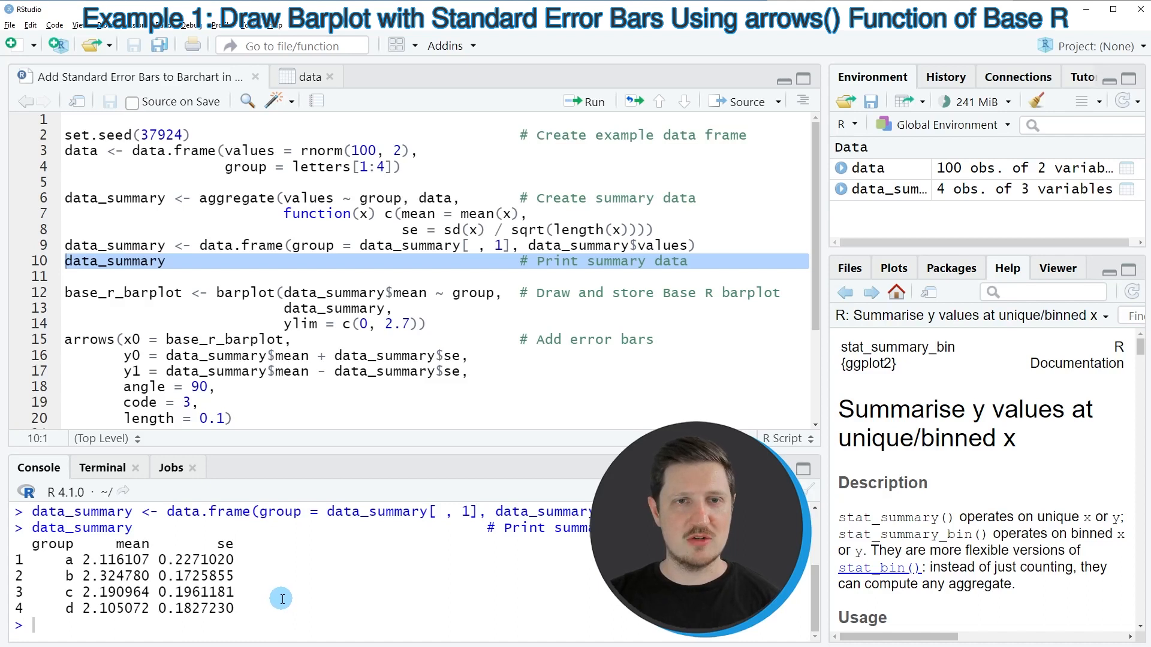
Step: Run lines 12–14 to draw the grey barplot of group means as base_r_barplot
double_click(245, 292)
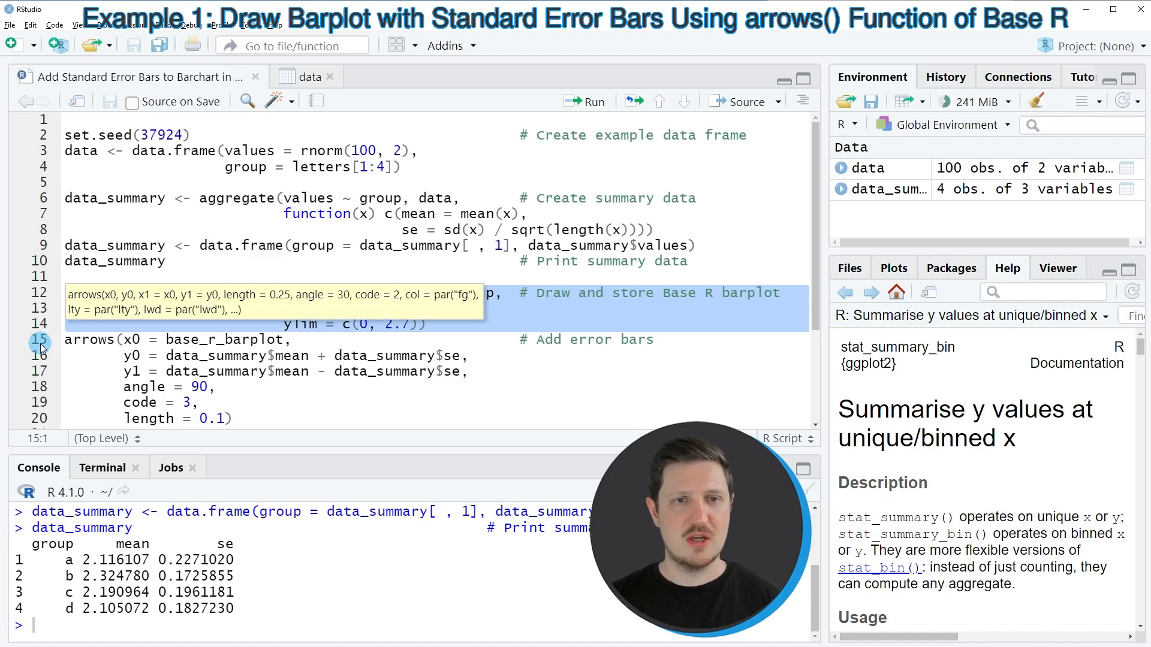
left_click(585, 102)
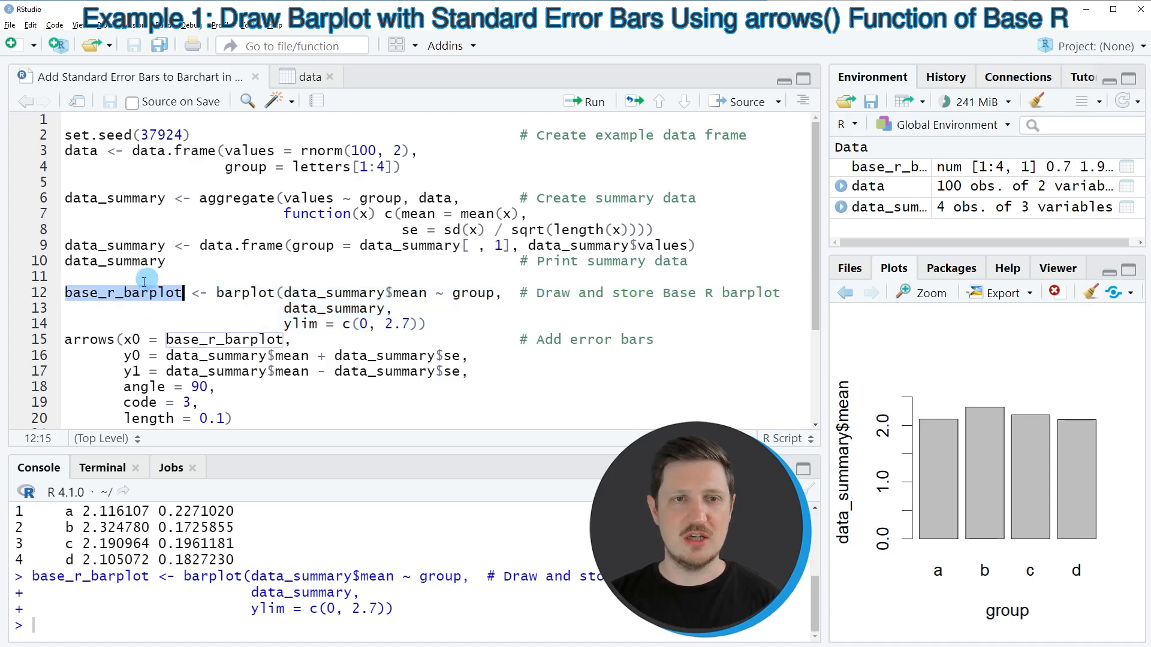
mouse_move(117, 303)
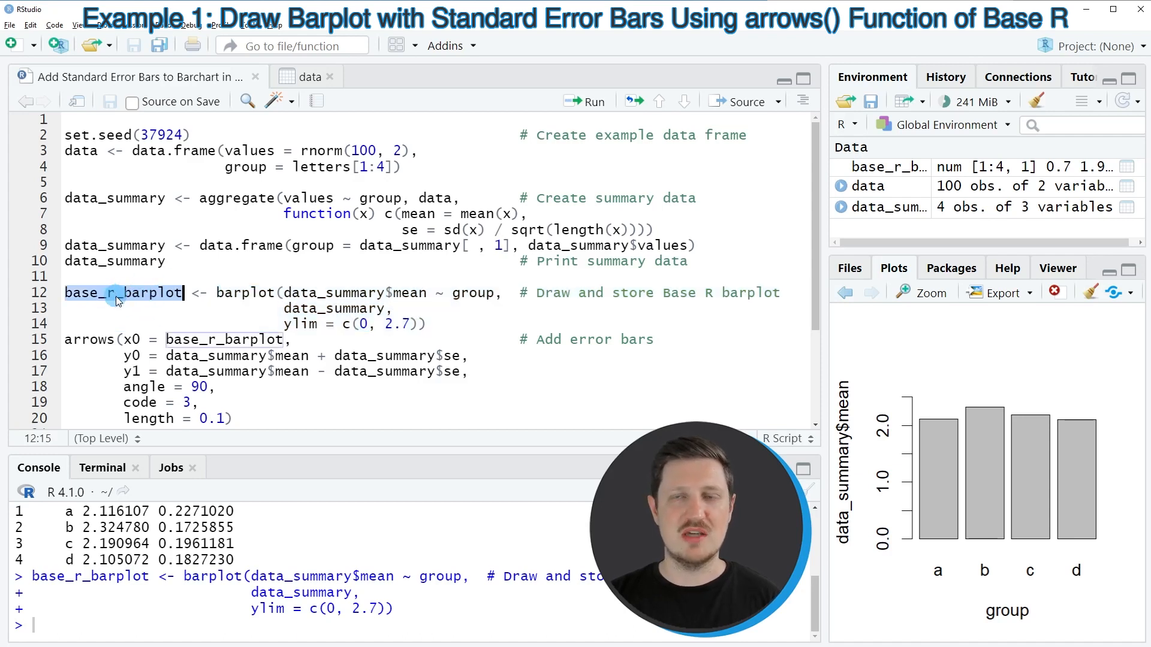
mouse_move(174, 320)
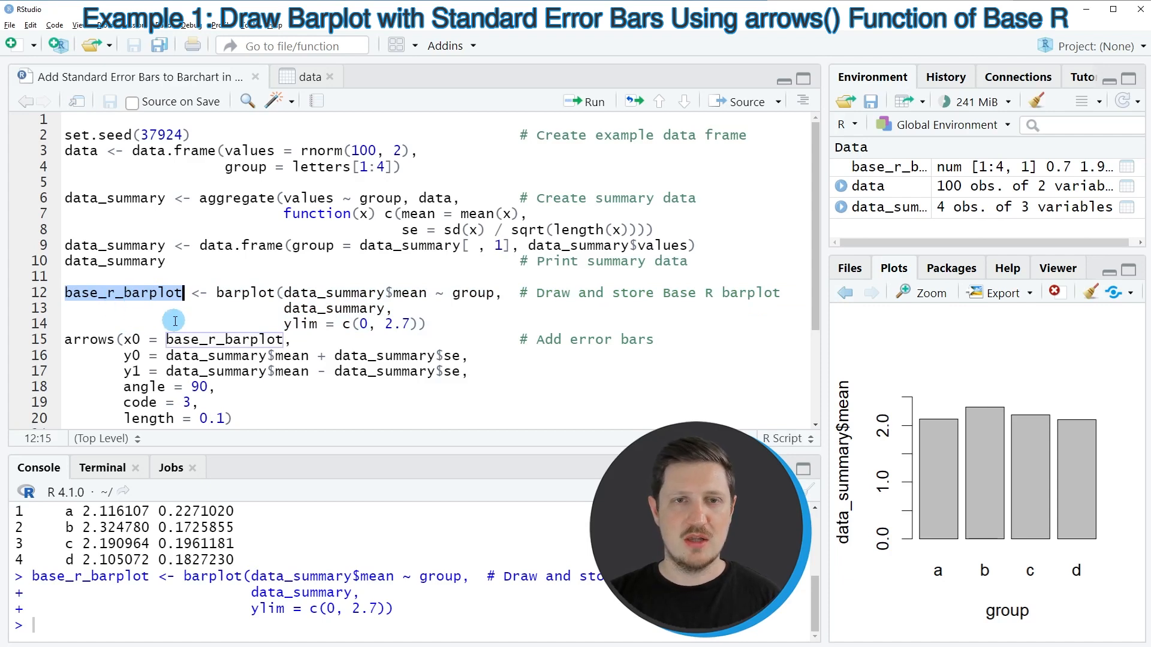
Step: Run the arrows() block to add standard error bars to the base R barplot
scroll("down", 3)
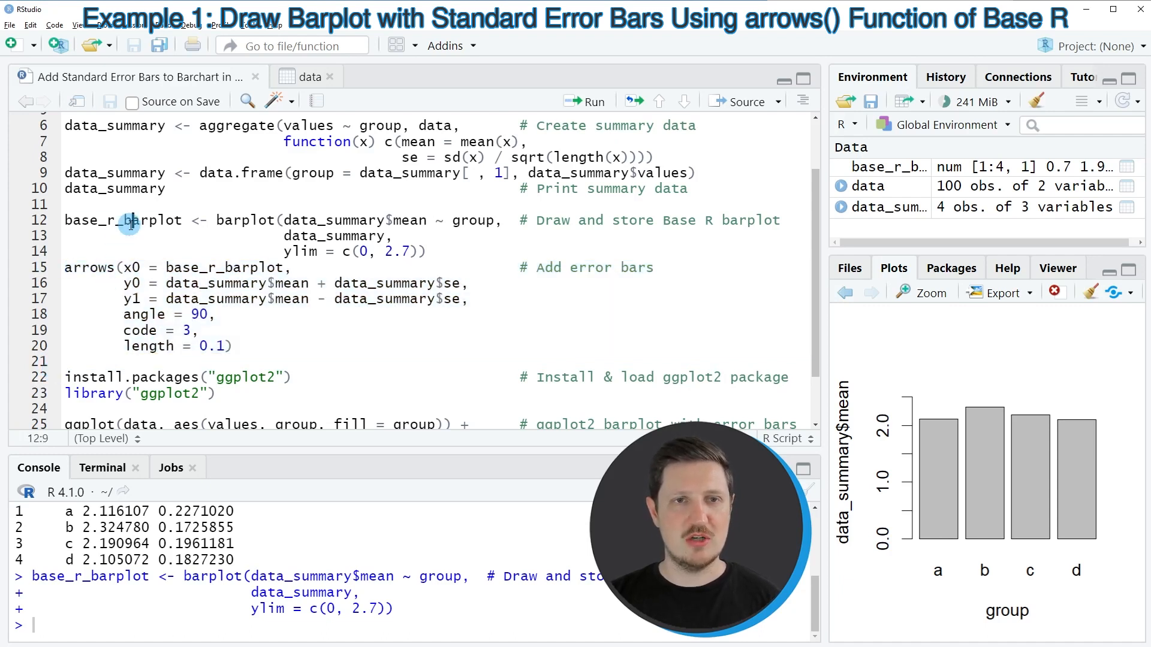
double_click(123, 220)
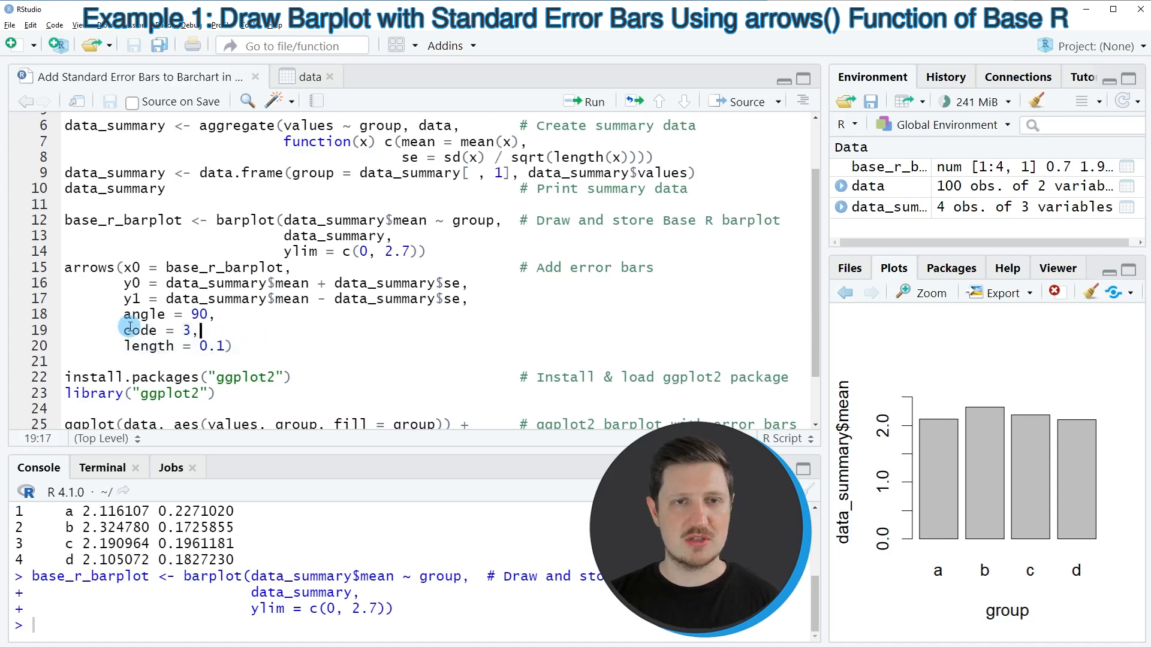
left_click_drag(65, 267, 65, 361)
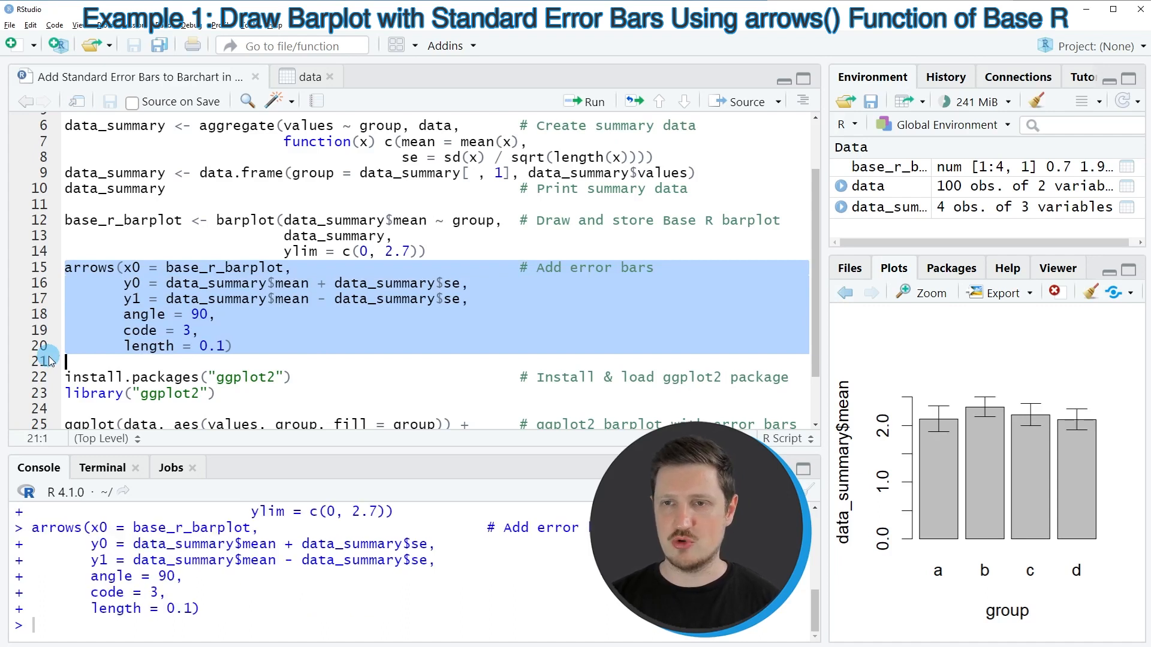
mouse_move(980, 441)
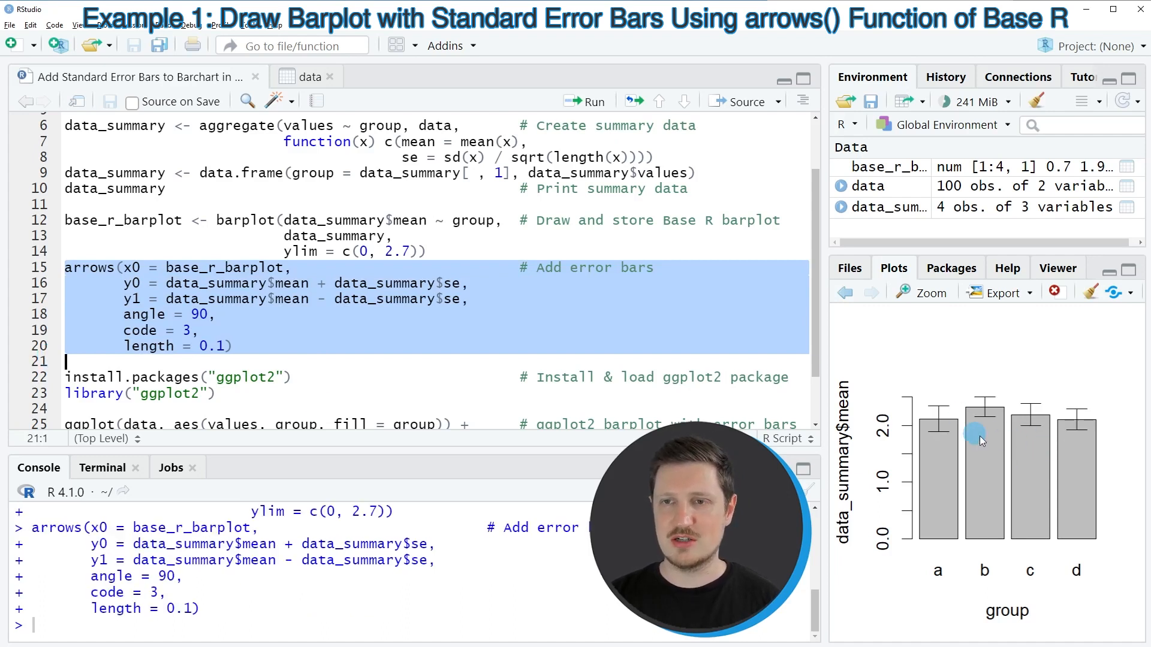
mouse_move(941, 396)
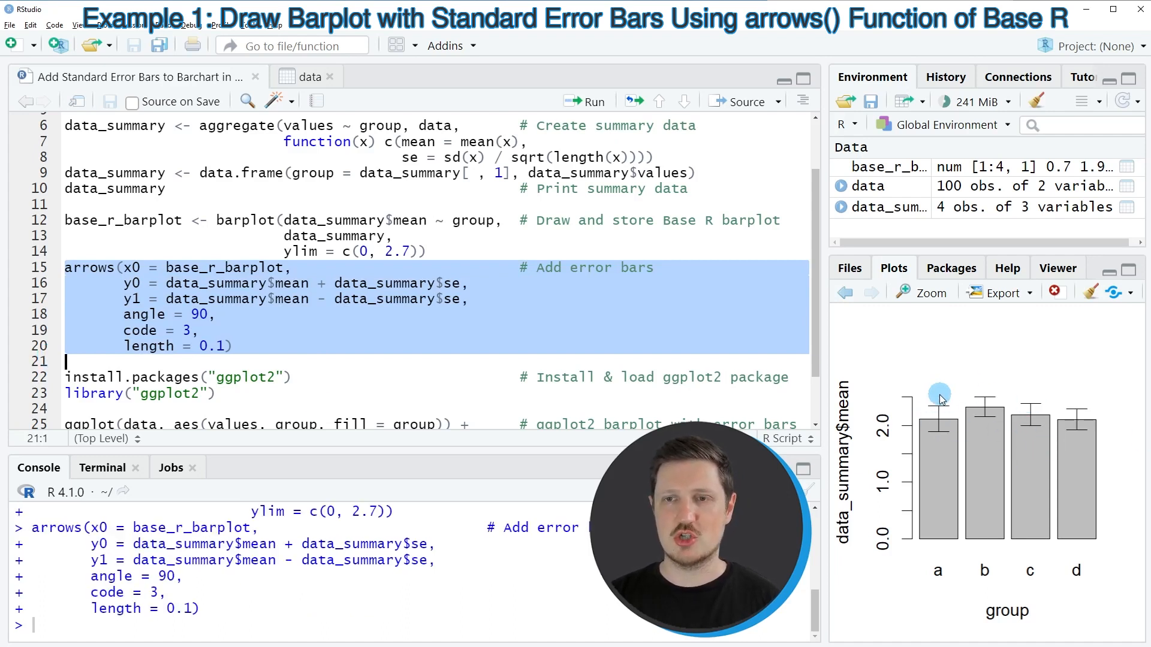
mouse_move(1063, 405)
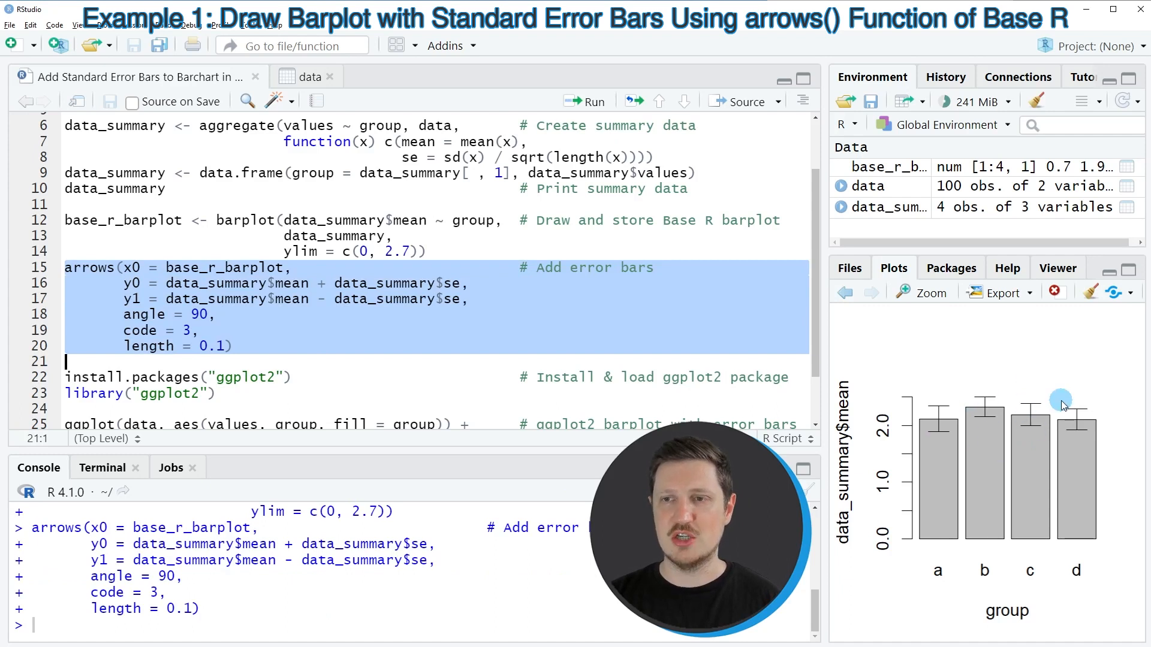
mouse_move(1083, 447)
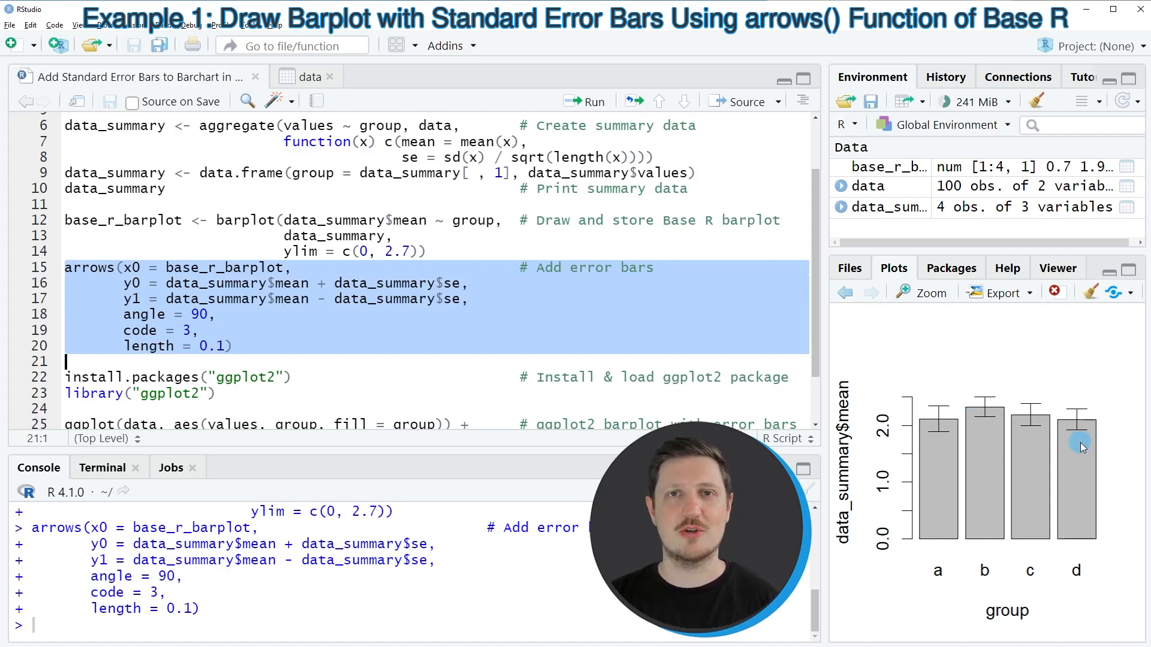
mouse_move(915, 394)
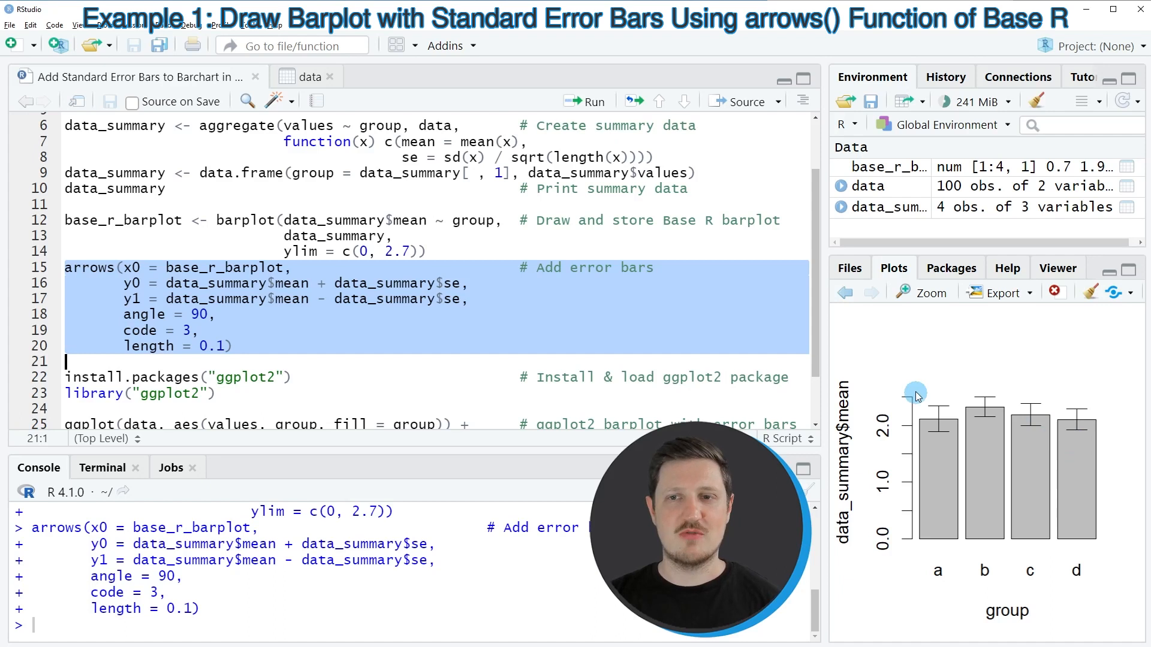
scroll("down", 3)
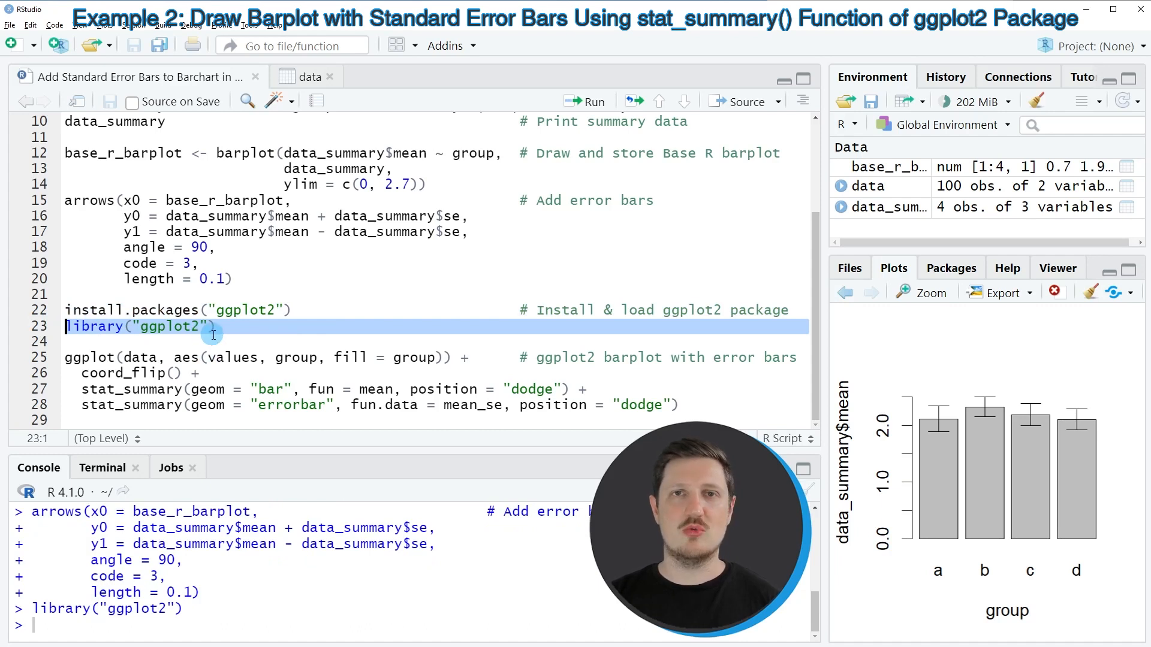
mouse_move(193, 367)
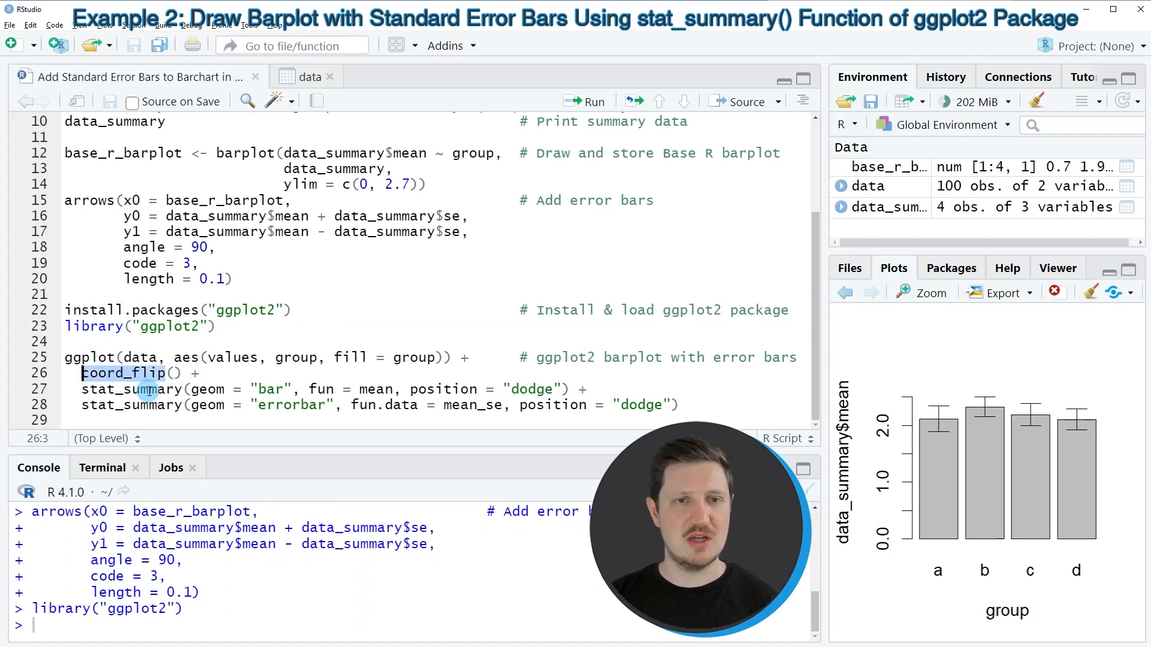
Step: Load ggplot2 and select the ggplot() code with coord_flip and two stat_summary layers
left_click(132, 389)
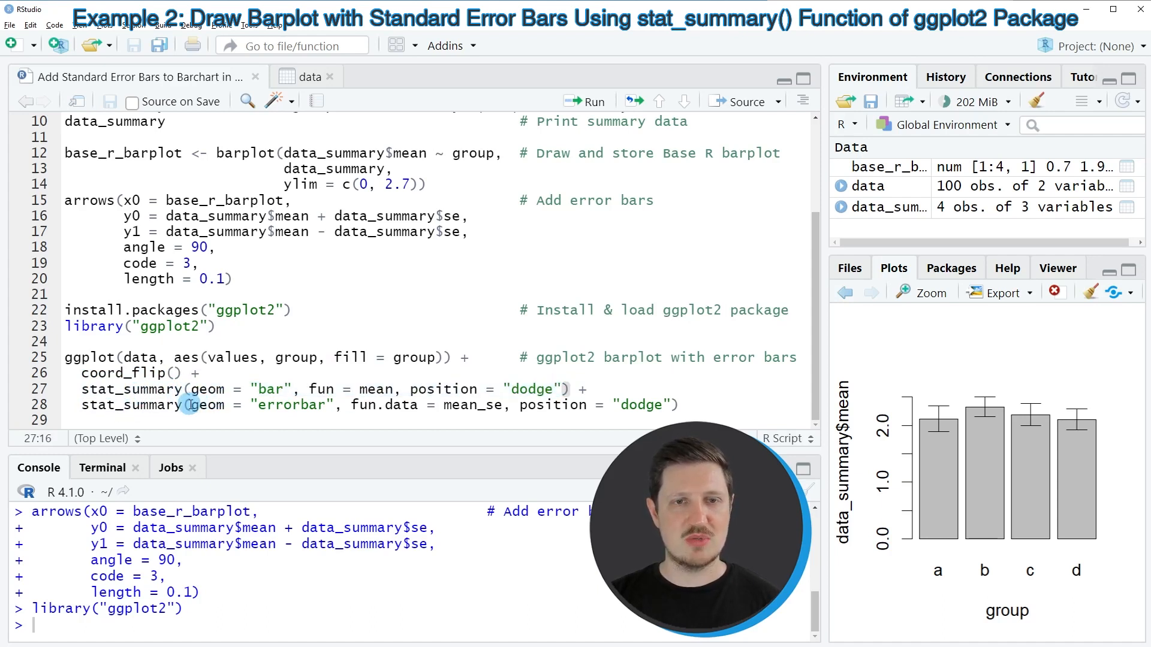
double_click(131, 404)
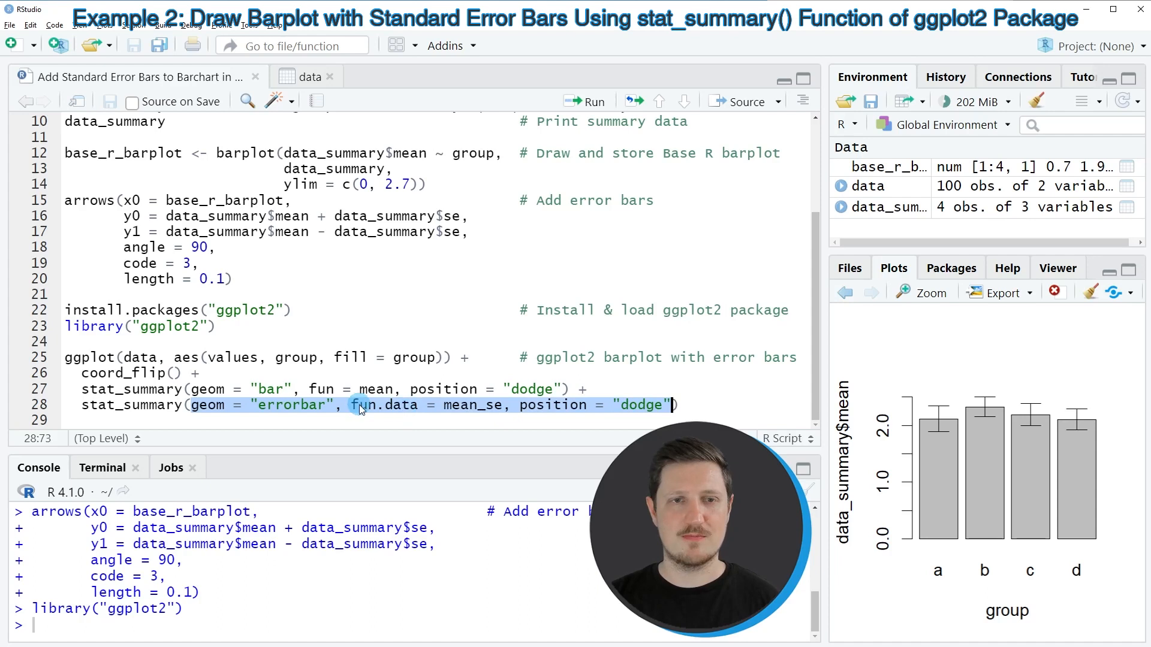
left_click_drag(65, 358, 676, 405)
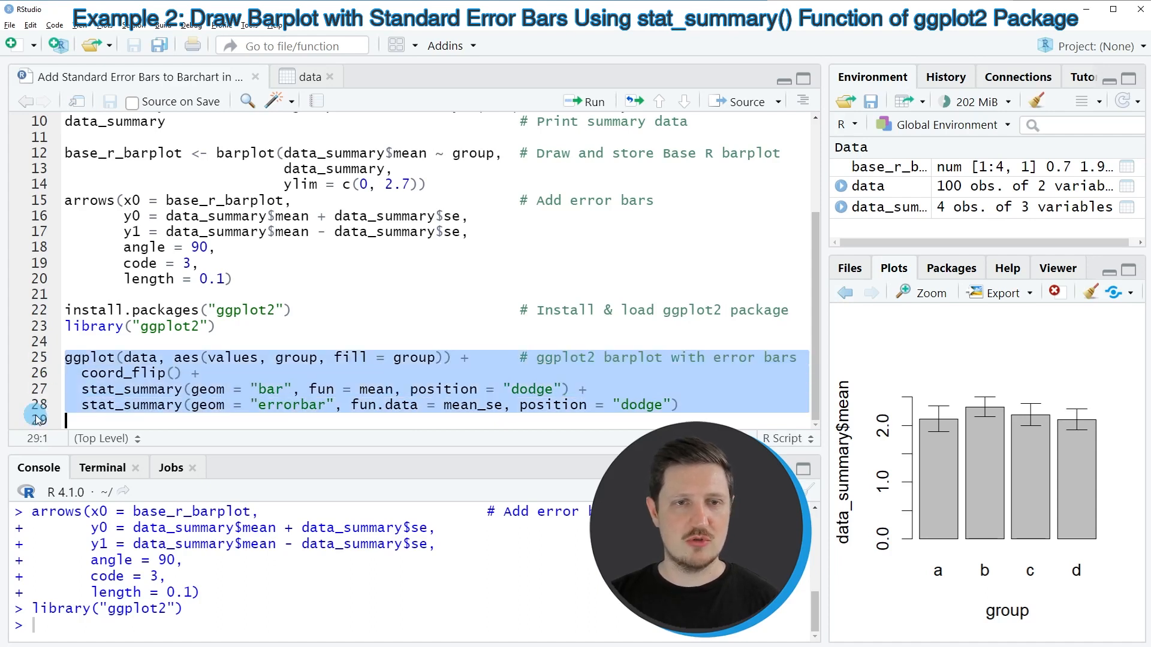
Step: Run the selected ggplot() code to draw group-coloured bars with error bars and a legend
left_click(585, 101)
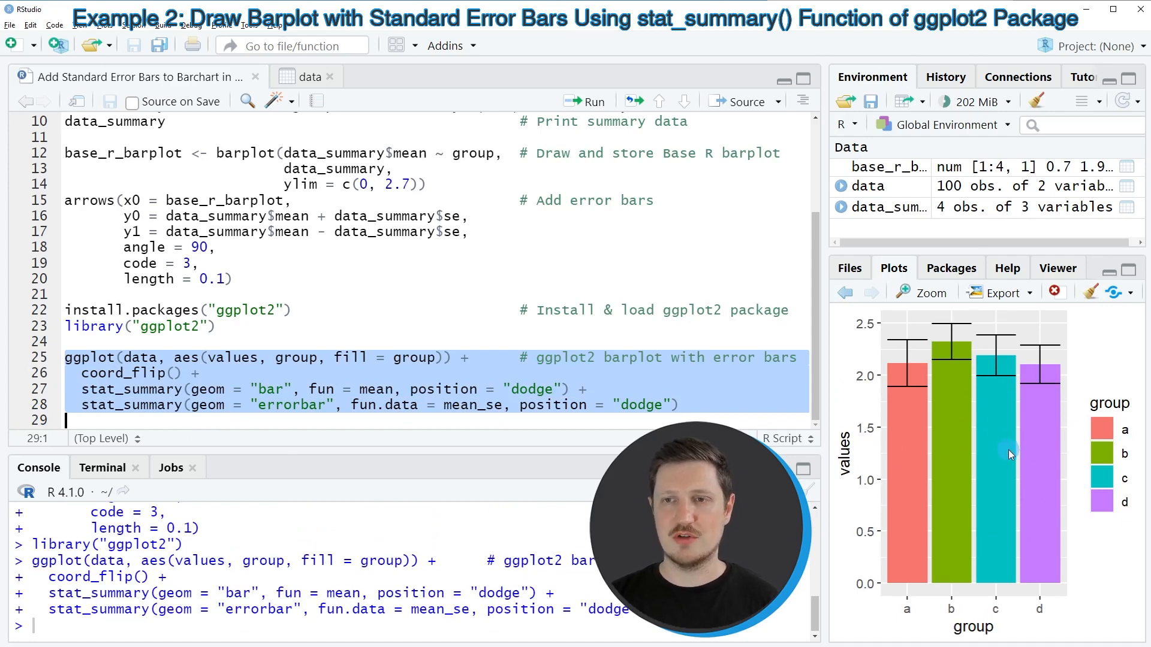
mouse_move(984, 381)
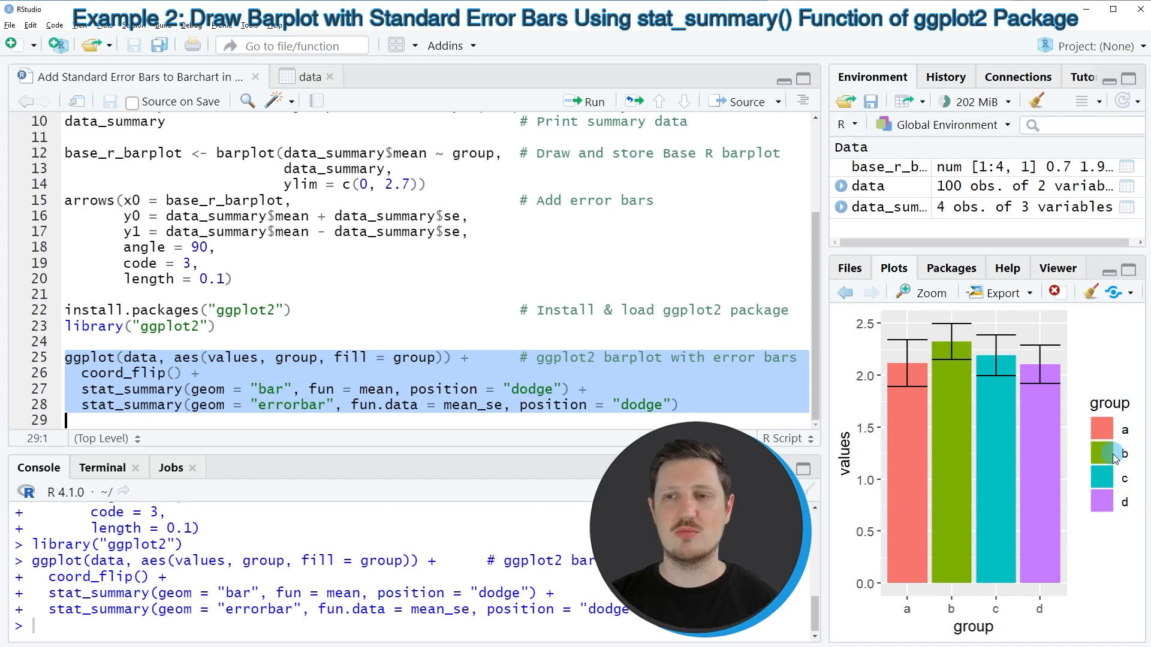
mouse_move(928, 360)
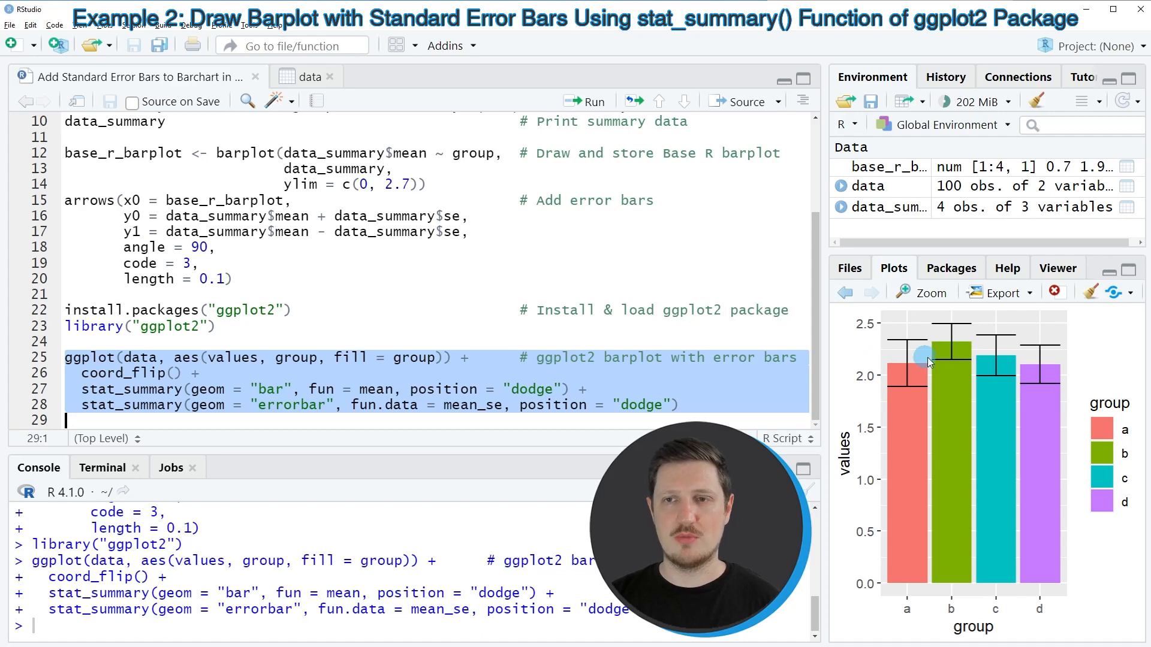
mouse_move(941, 371)
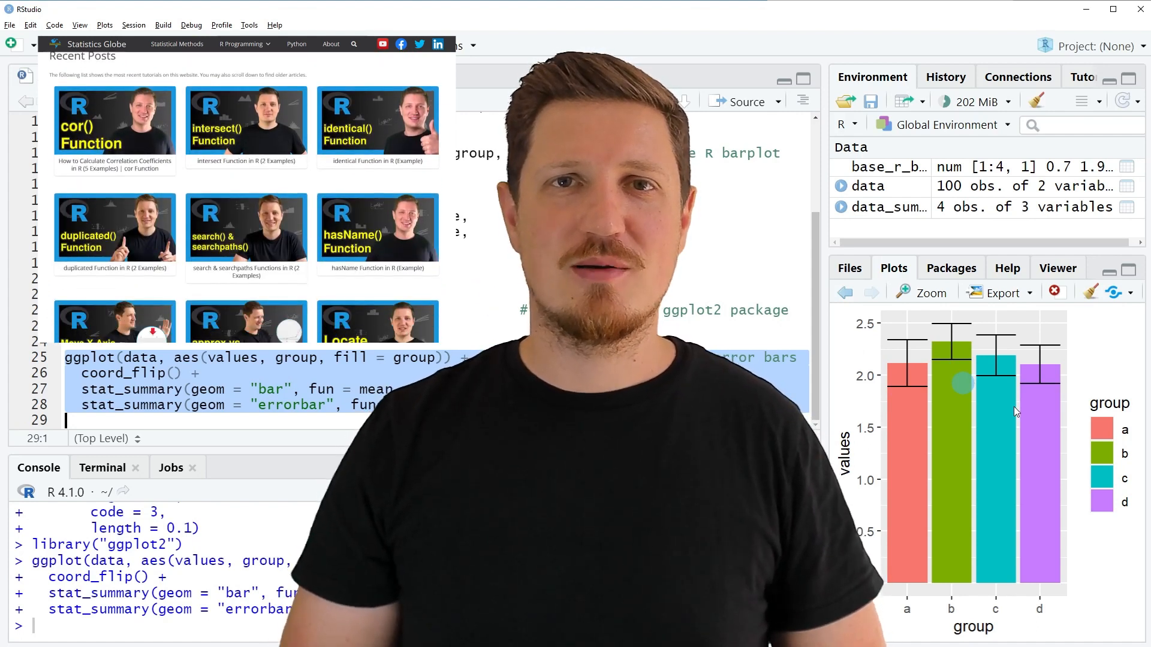
left_click(244, 43)
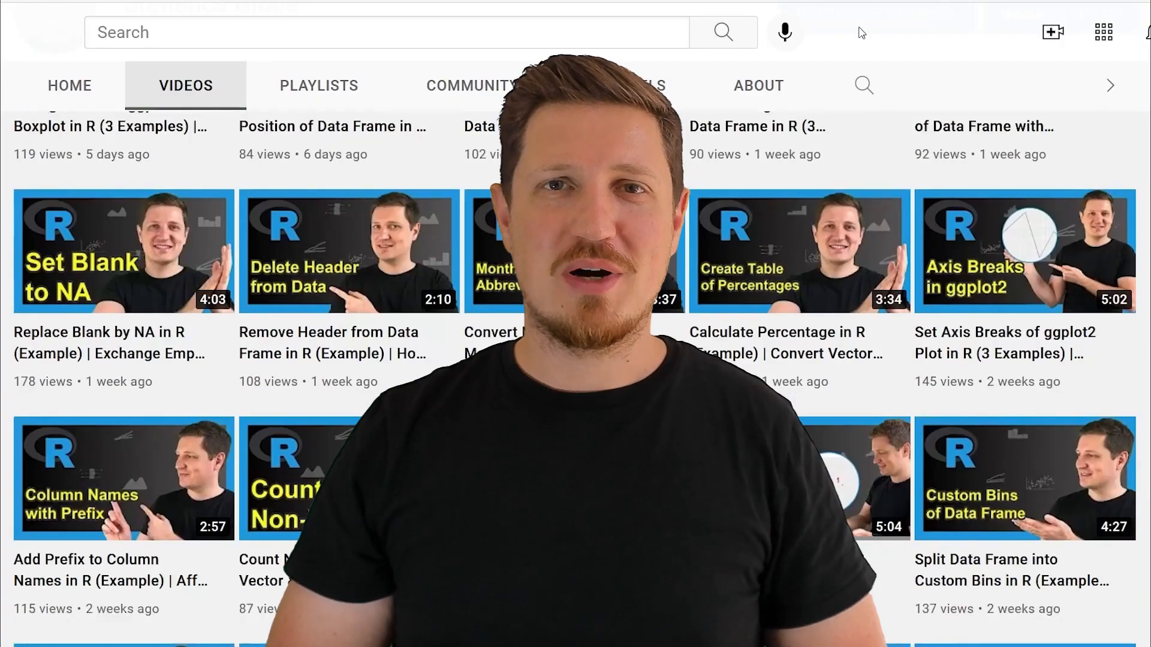
scroll("down", 3)
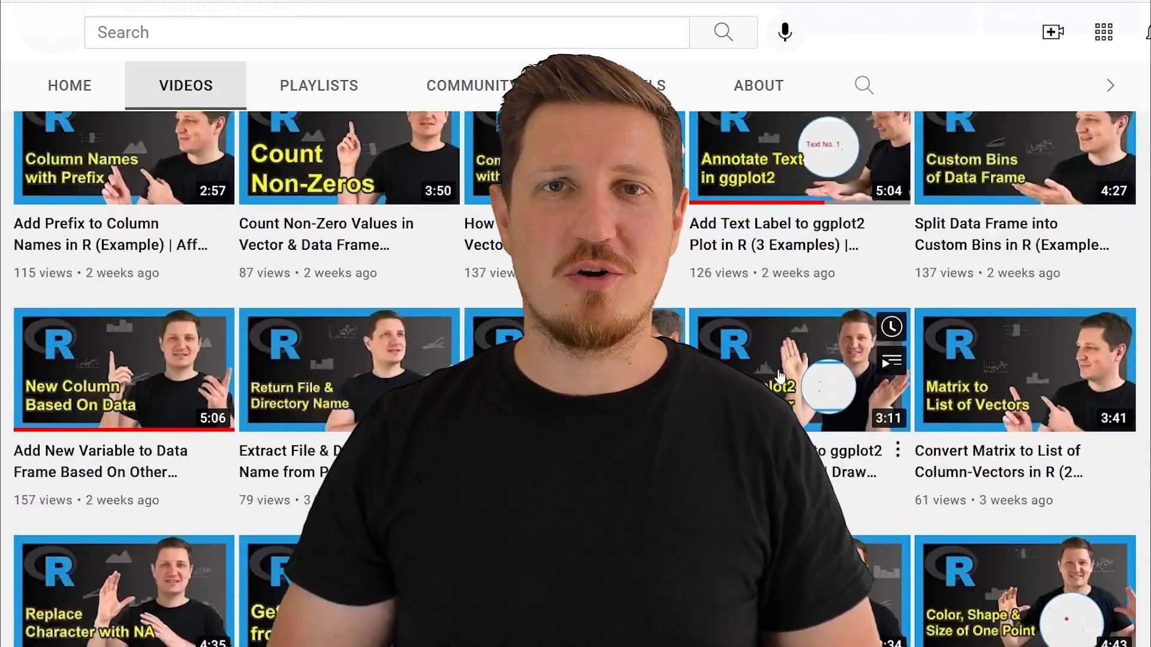
scroll("down", 3)
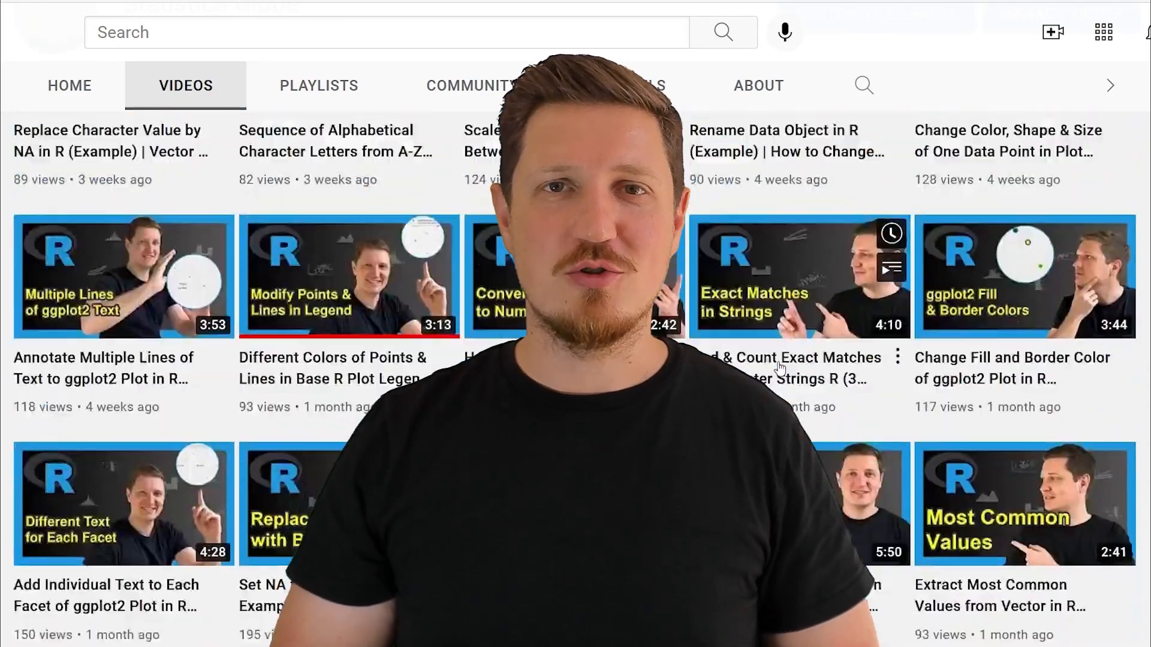
scroll("down", 3)
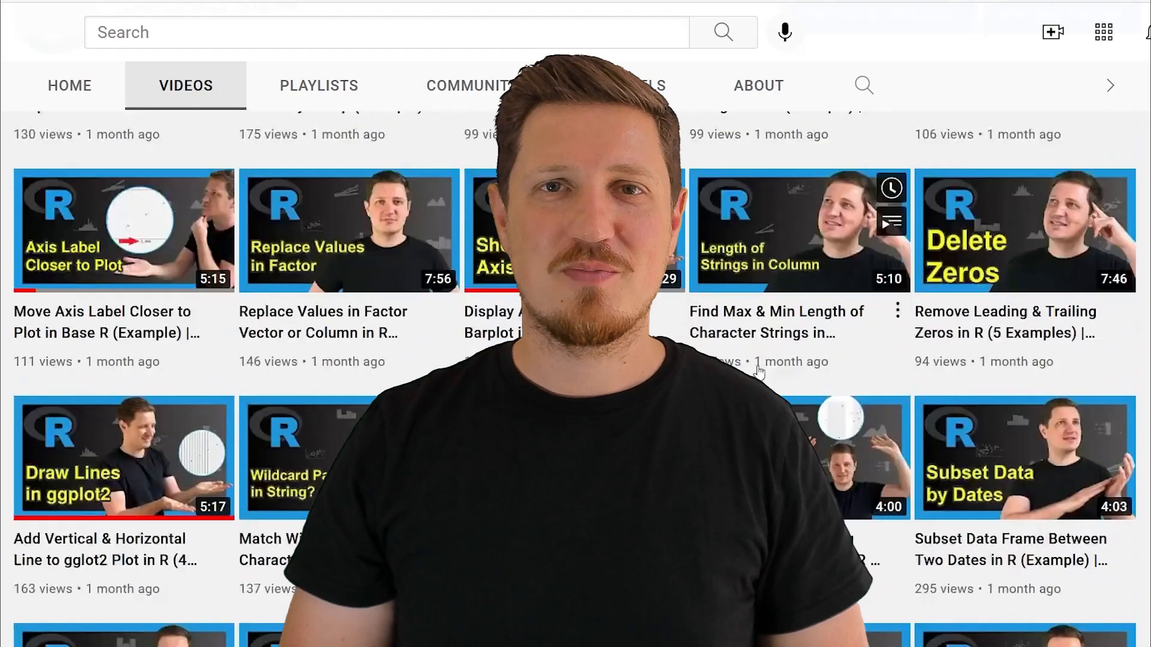
scroll("down", 3)
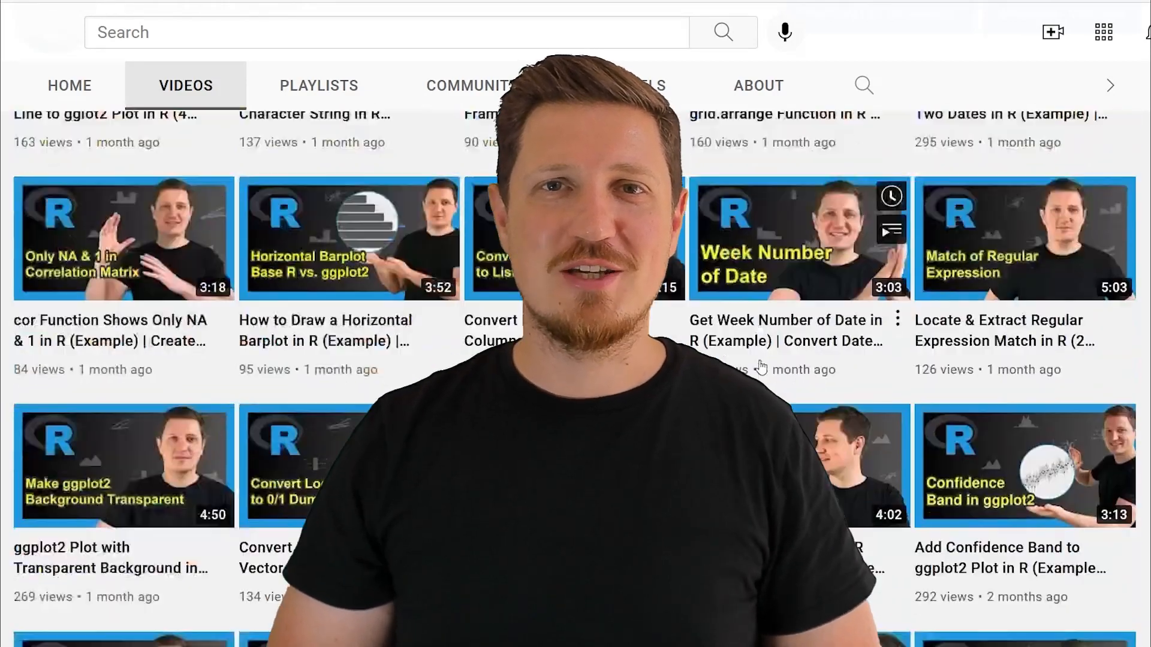